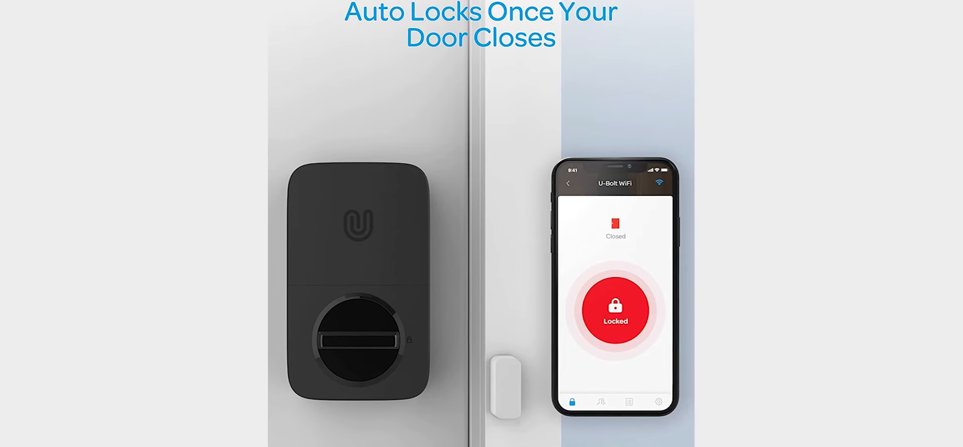
scroll("down", 3)
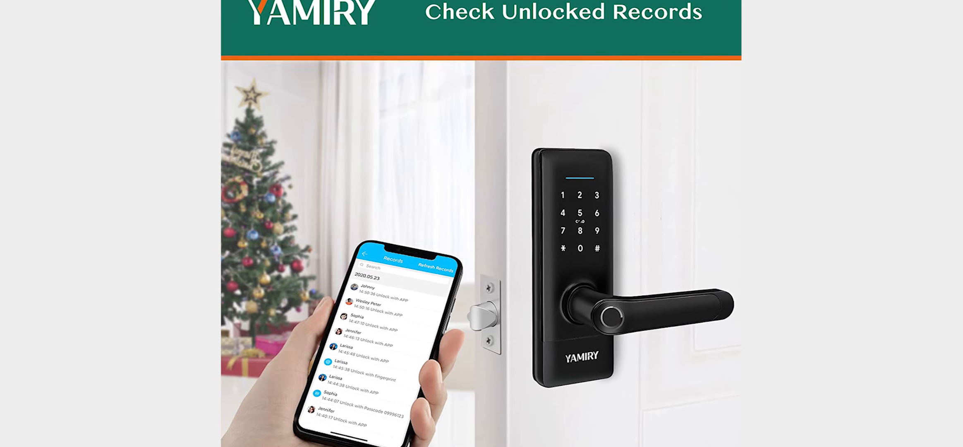
scroll("down", 3)
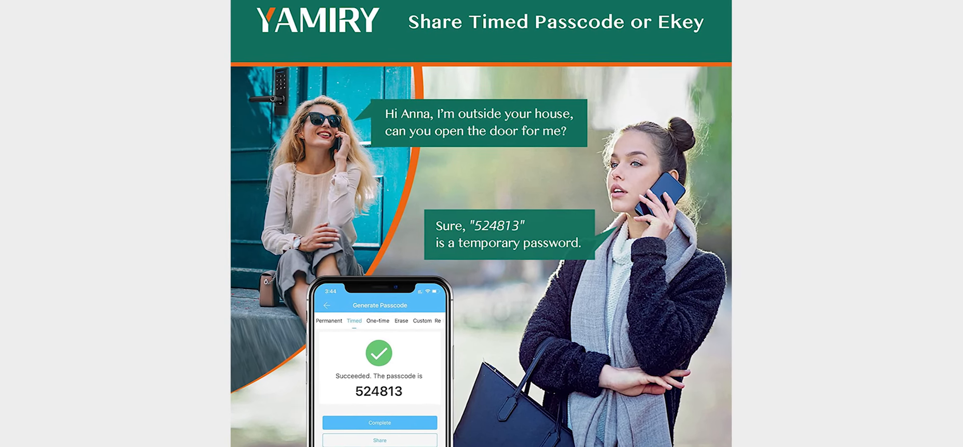
scroll("down", 3)
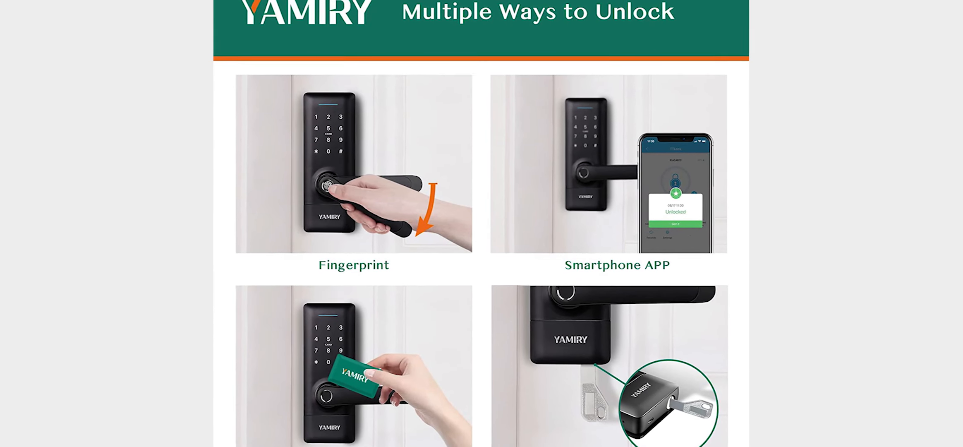
scroll("down", 3)
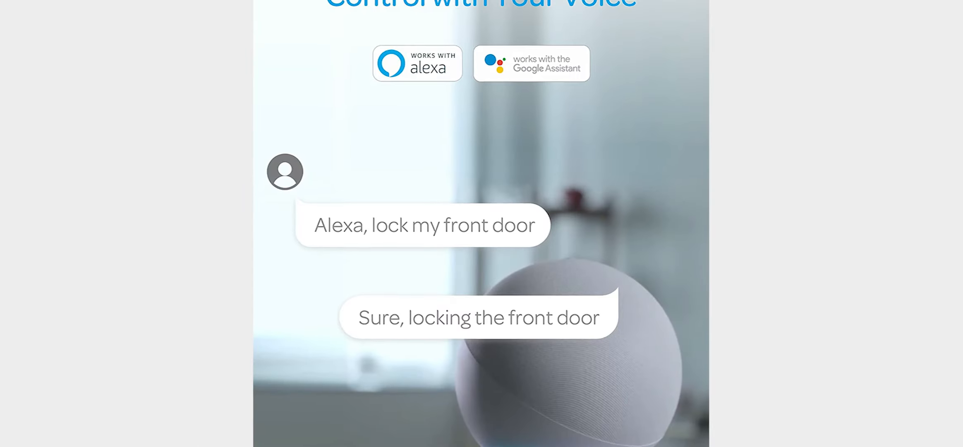
scroll("down", 3)
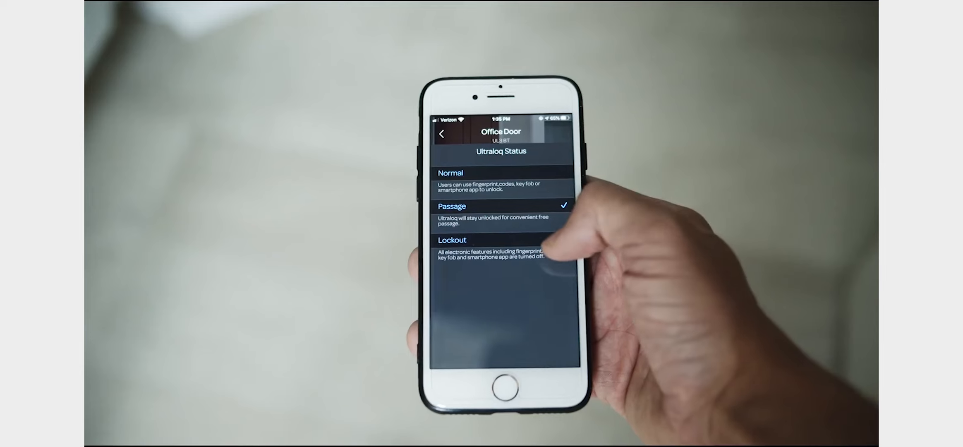
left_click(489, 246)
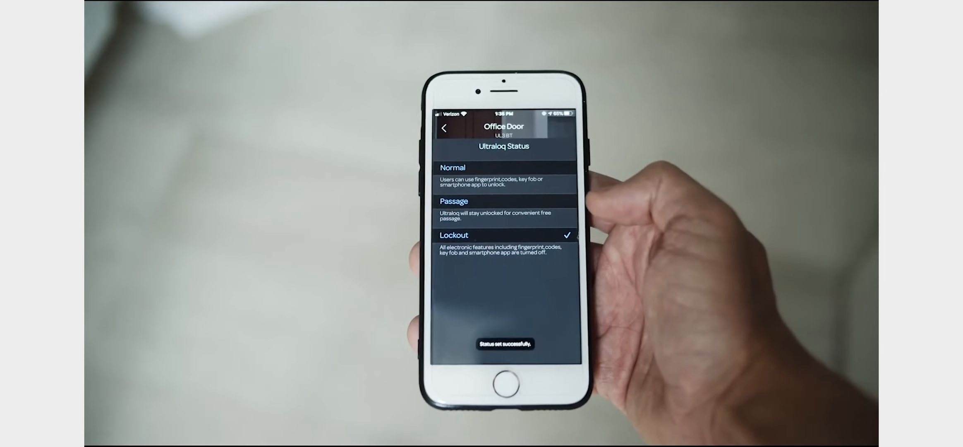